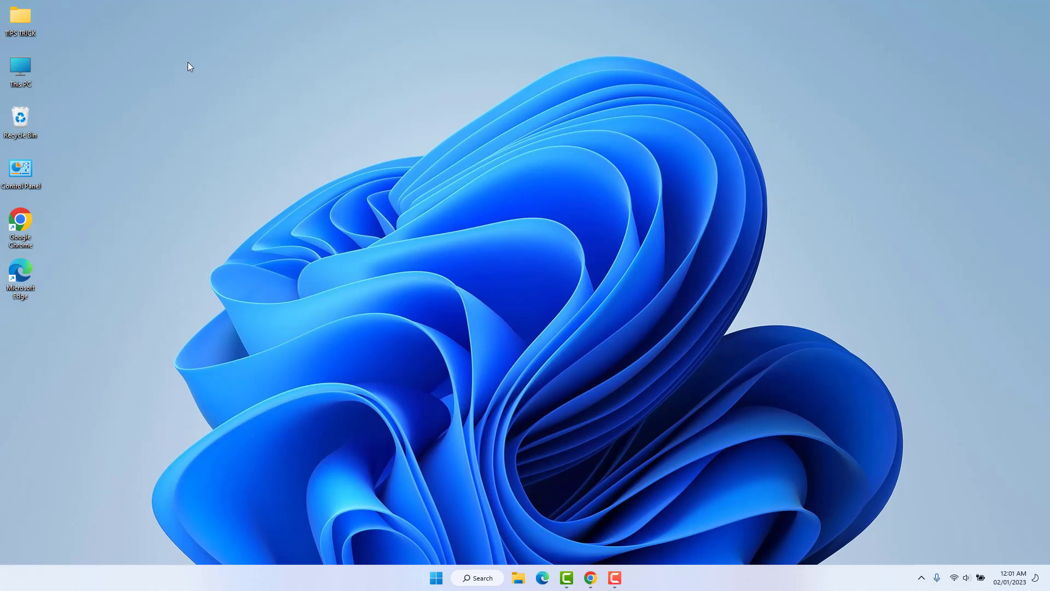
{"action": "mouse_move", "coordinate": [19, 5]}
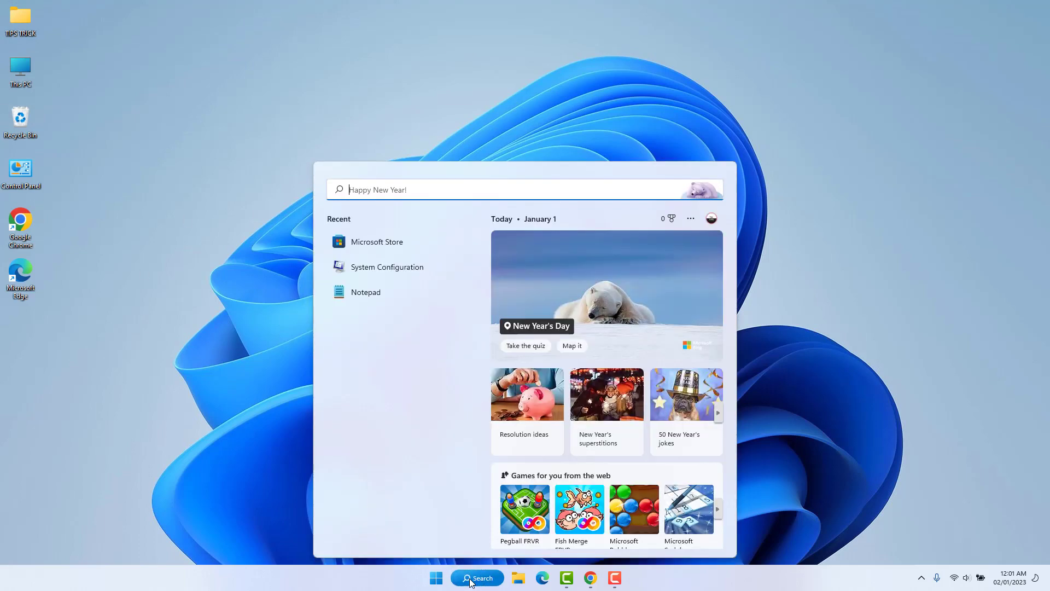
Enter %temp% in Windows Search to show the user's Temp folder in File Explorer
{"action": "type", "text": "%"}
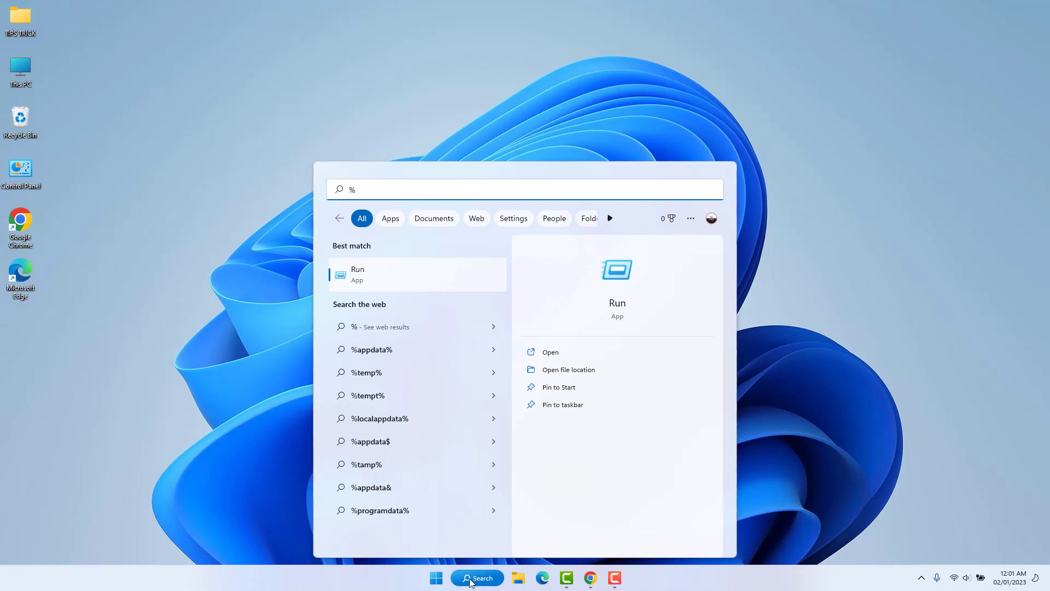
{"action": "type", "text": "TEM"}
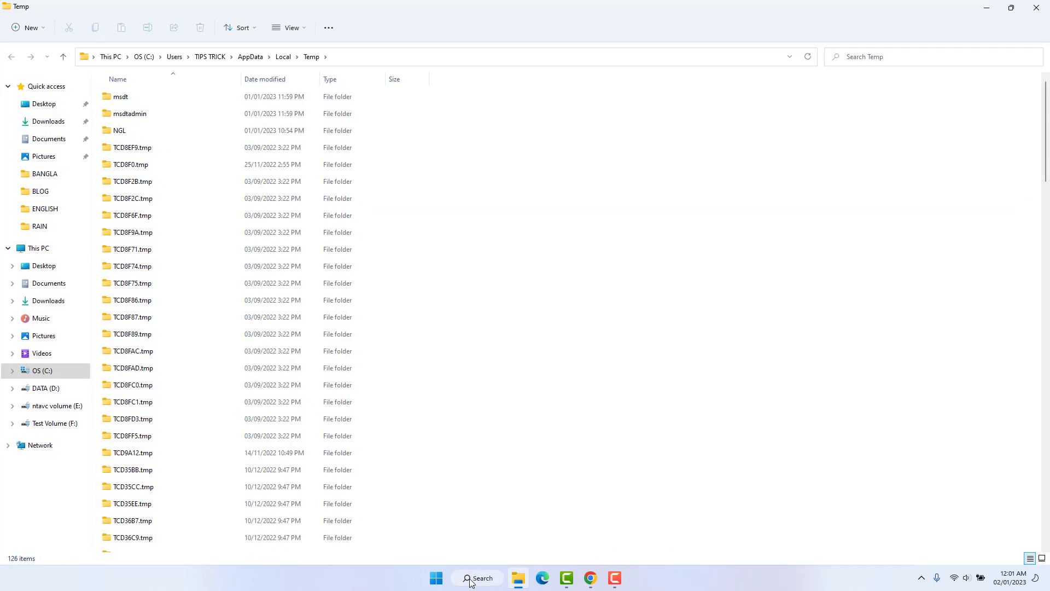
{"action": "mouse_move", "coordinate": [506, 316]}
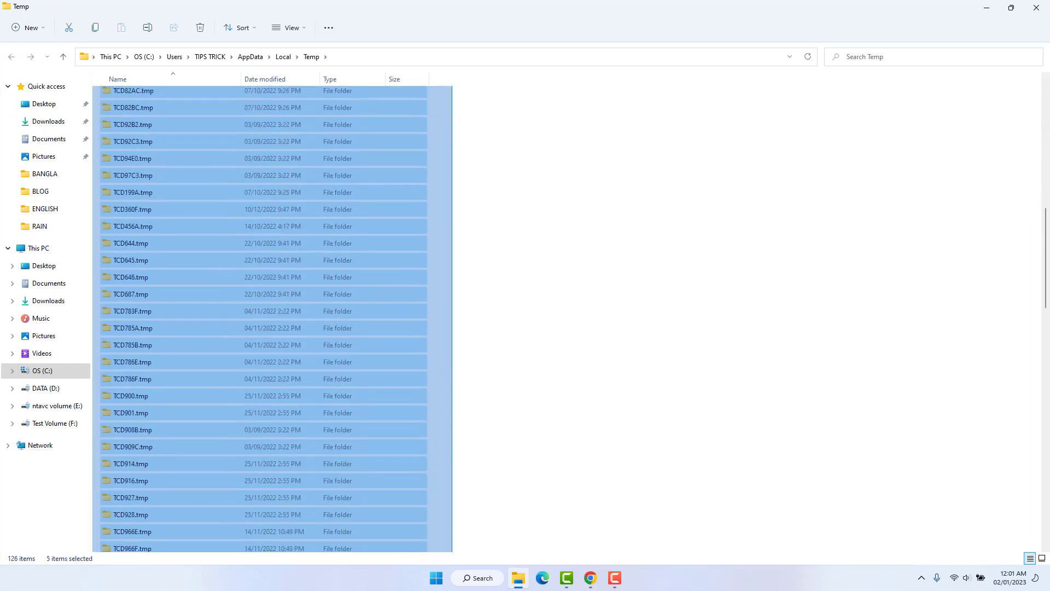
Delete all Temp files, granting permission and skipping in-use items for all, then close the folder
{"action": "scroll", "scroll_direction": "down", "scroll_amount": 3}
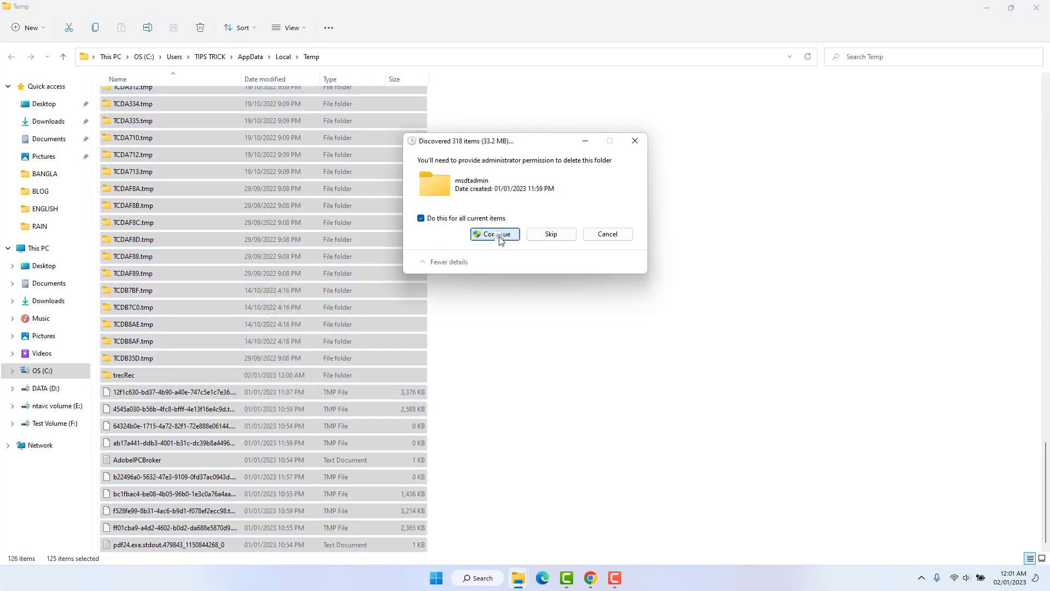
{"action": "left_click", "coordinate": [495, 234]}
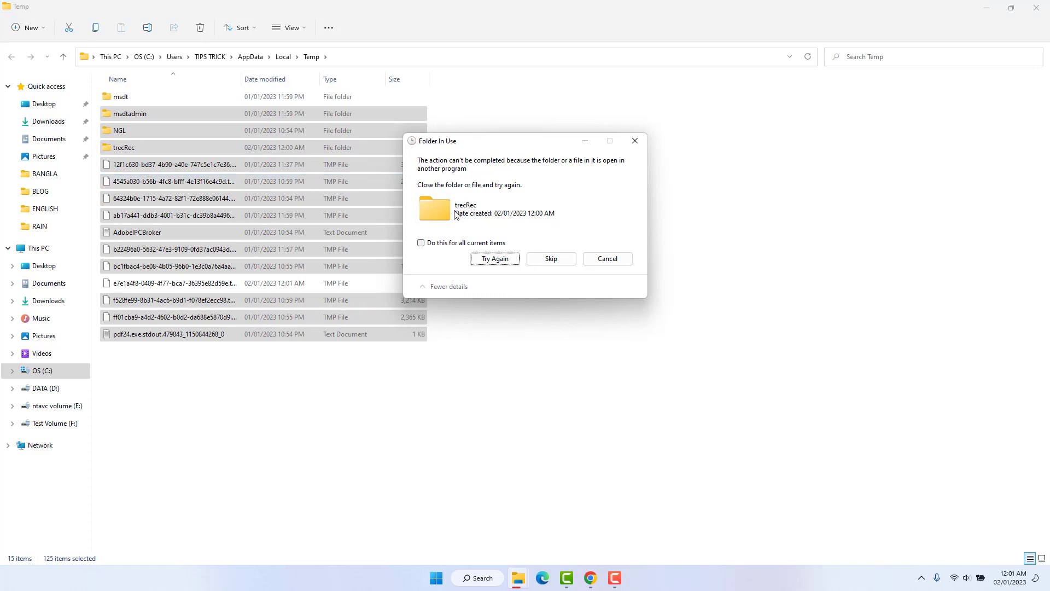
{"action": "mouse_move", "coordinate": [456, 248]}
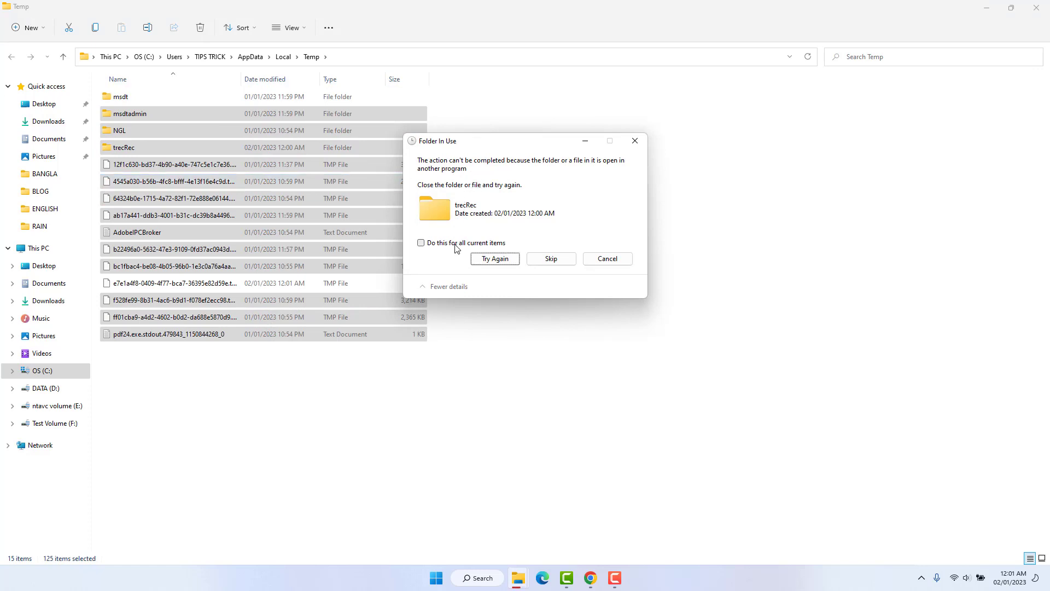
{"action": "left_click", "coordinate": [421, 242]}
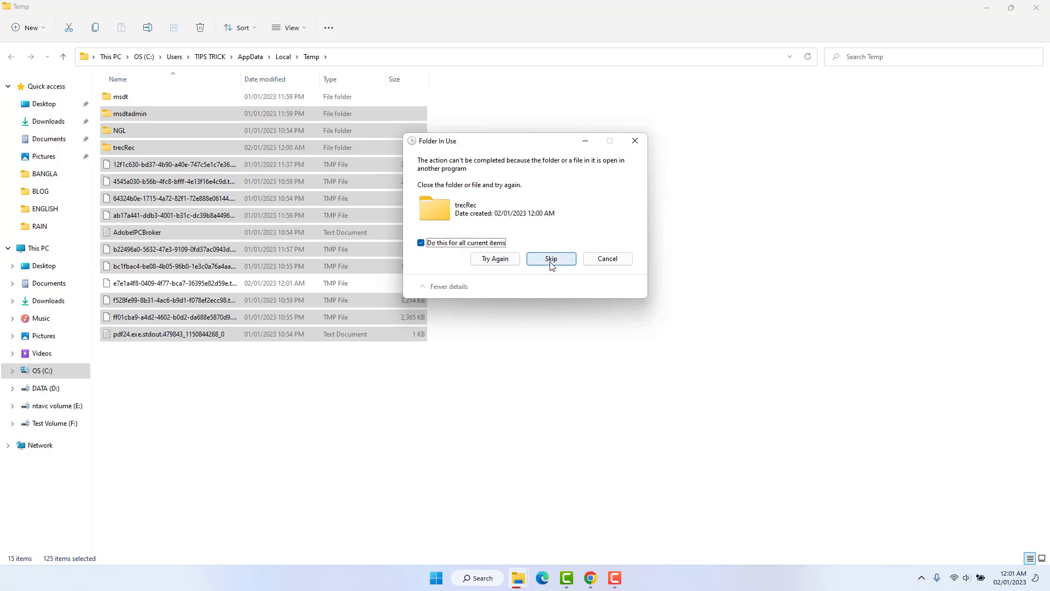
{"action": "left_click", "coordinate": [550, 259]}
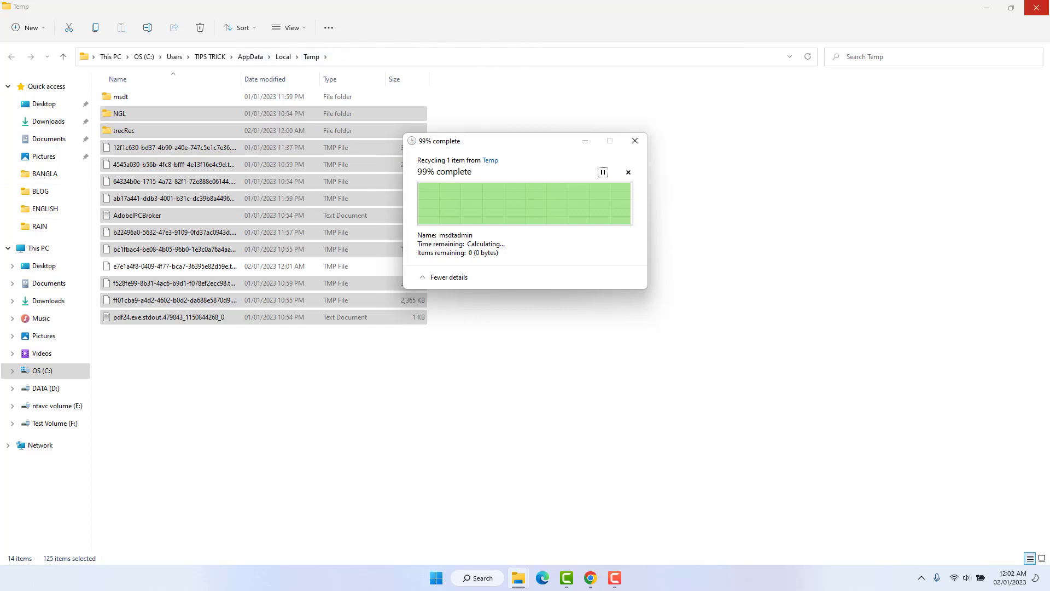
{"action": "left_click", "coordinate": [986, 7]}
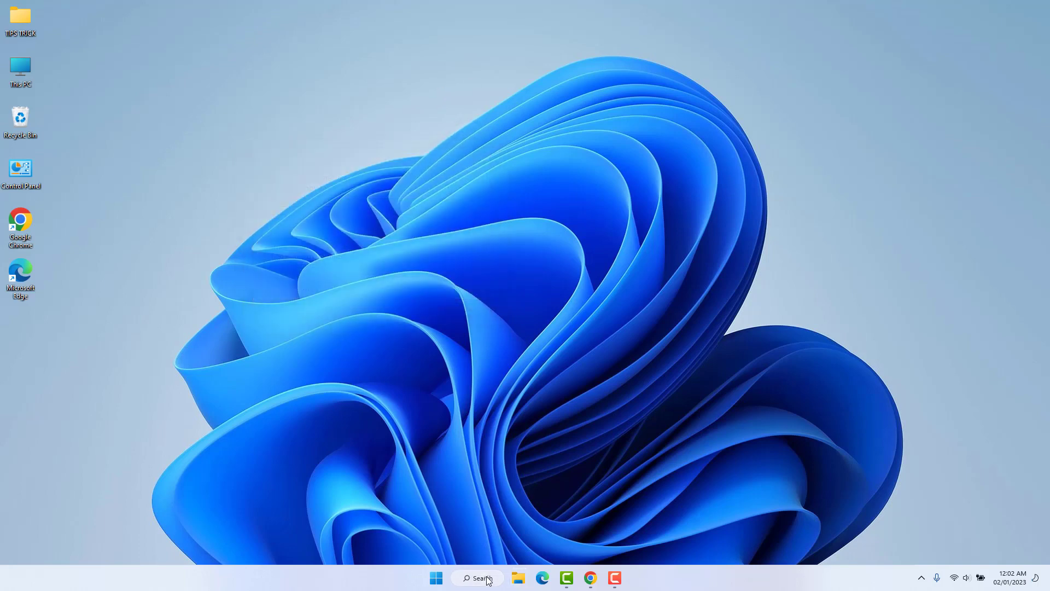
Launch Microsoft Store from search and go to its Library page
{"action": "type", "text": "ST"}
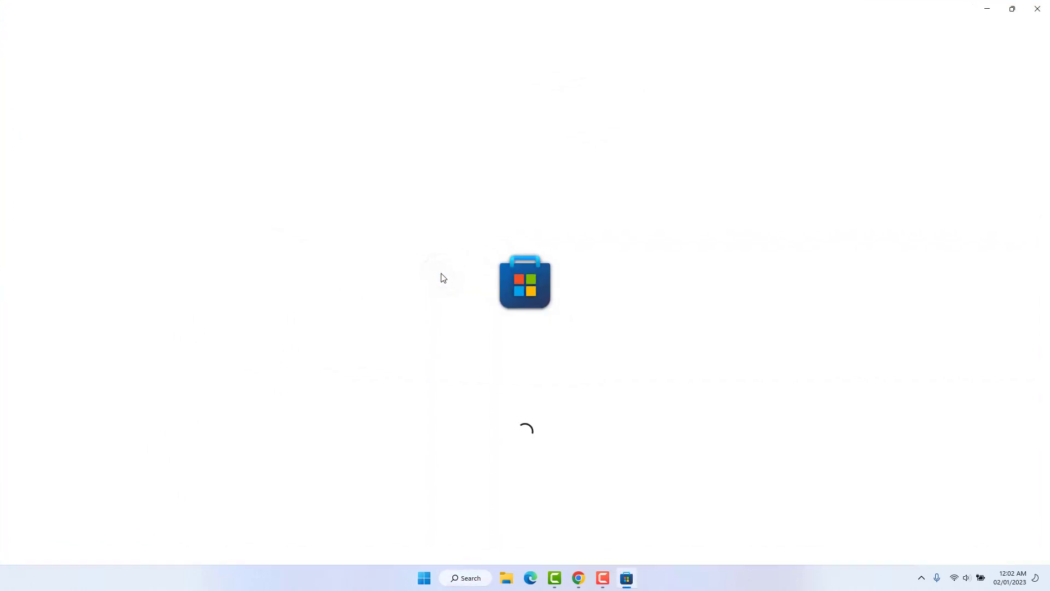
{"action": "mouse_move", "coordinate": [483, 365]}
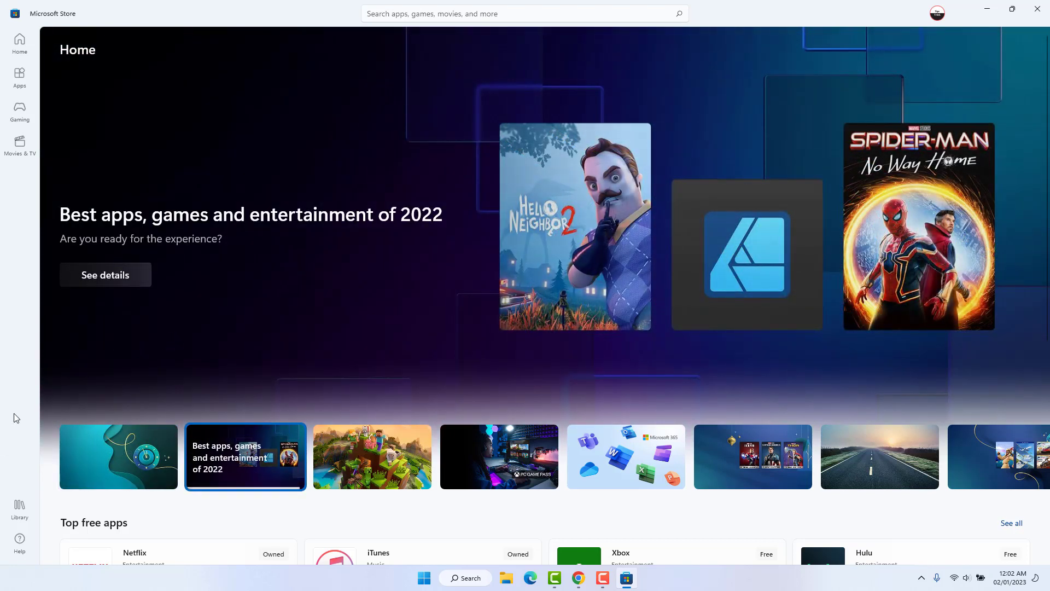
{"action": "left_click", "coordinate": [20, 508]}
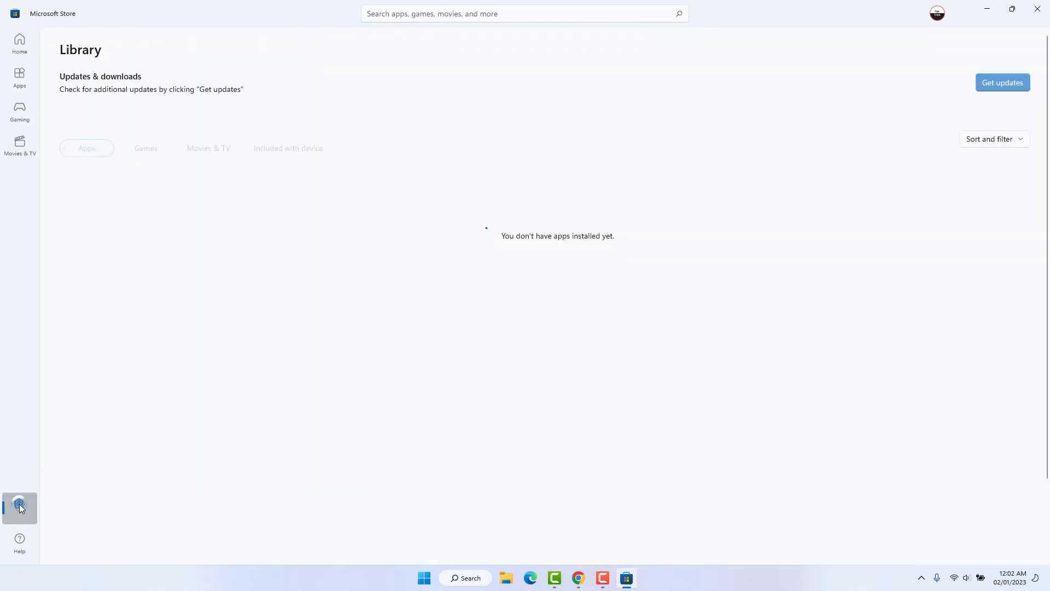
Get updates for installed apps and open Instagram's product page
{"action": "left_click", "coordinate": [20, 507]}
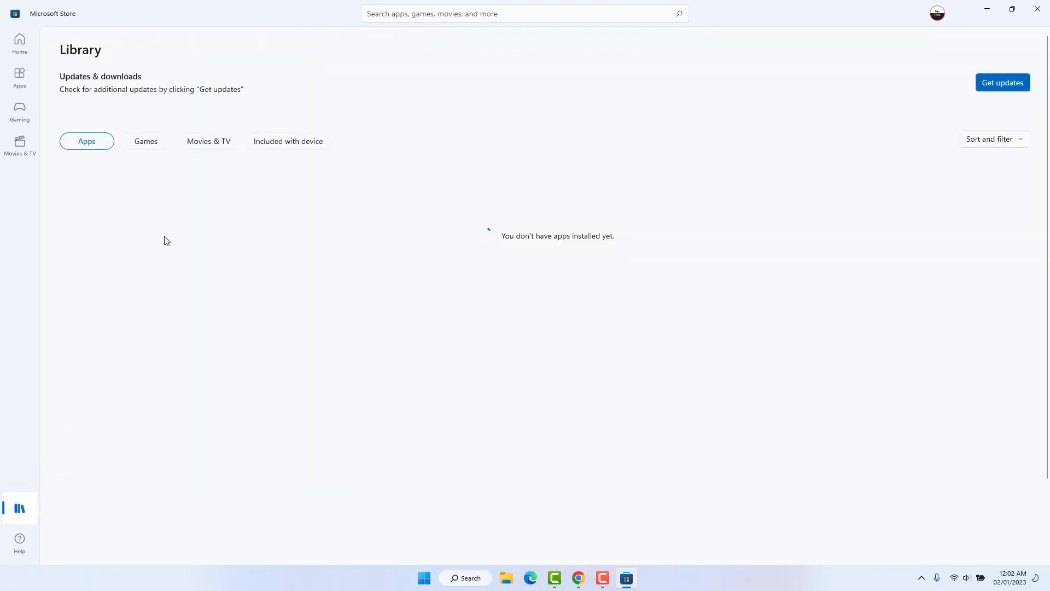
{"action": "mouse_move", "coordinate": [437, 170]}
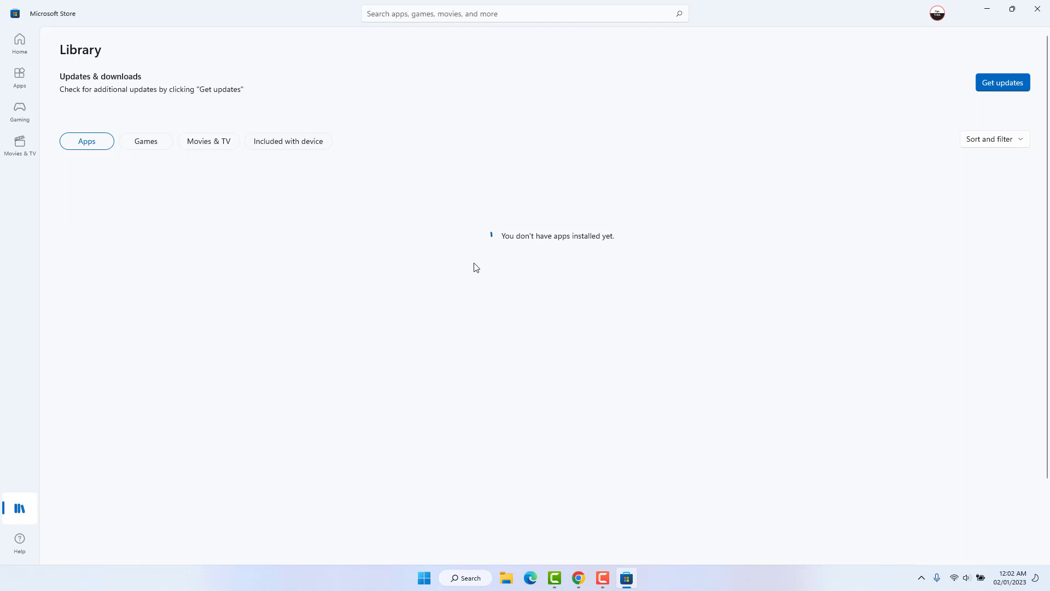
{"action": "mouse_move", "coordinate": [545, 250]}
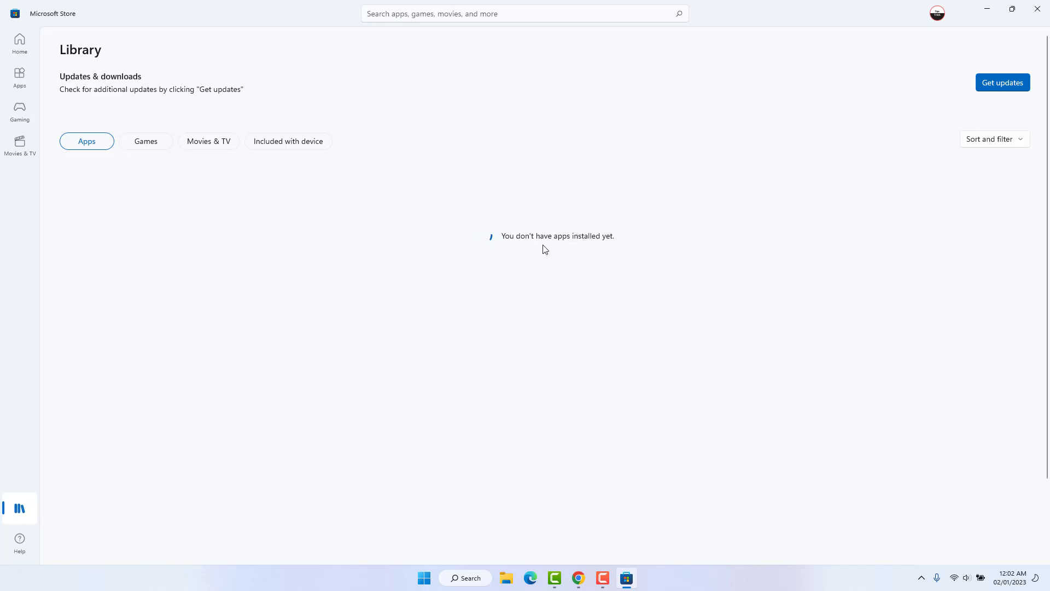
{"action": "mouse_move", "coordinate": [709, 59]}
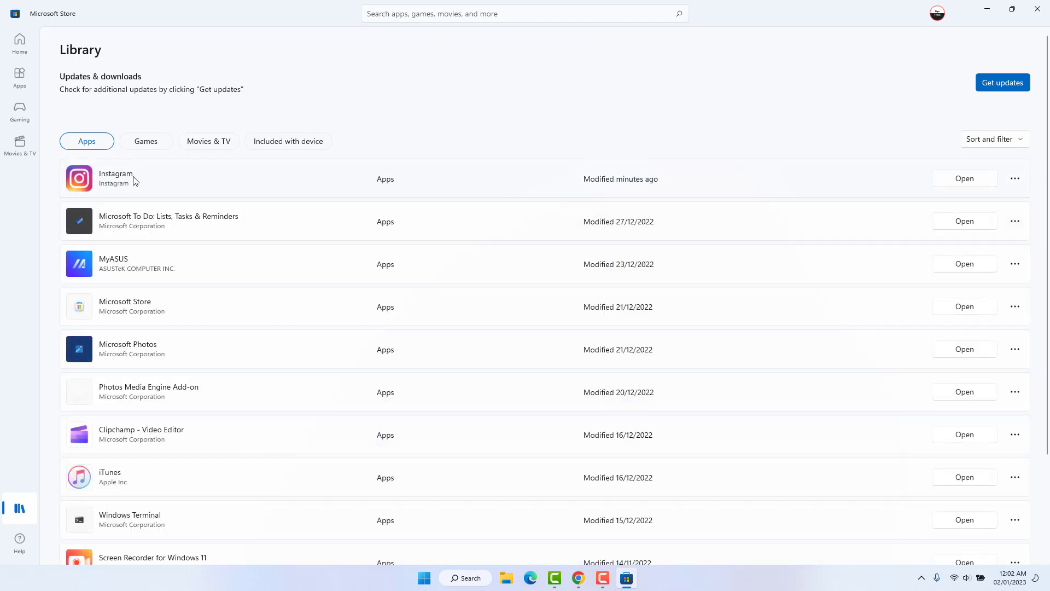
{"action": "left_click", "coordinate": [115, 178]}
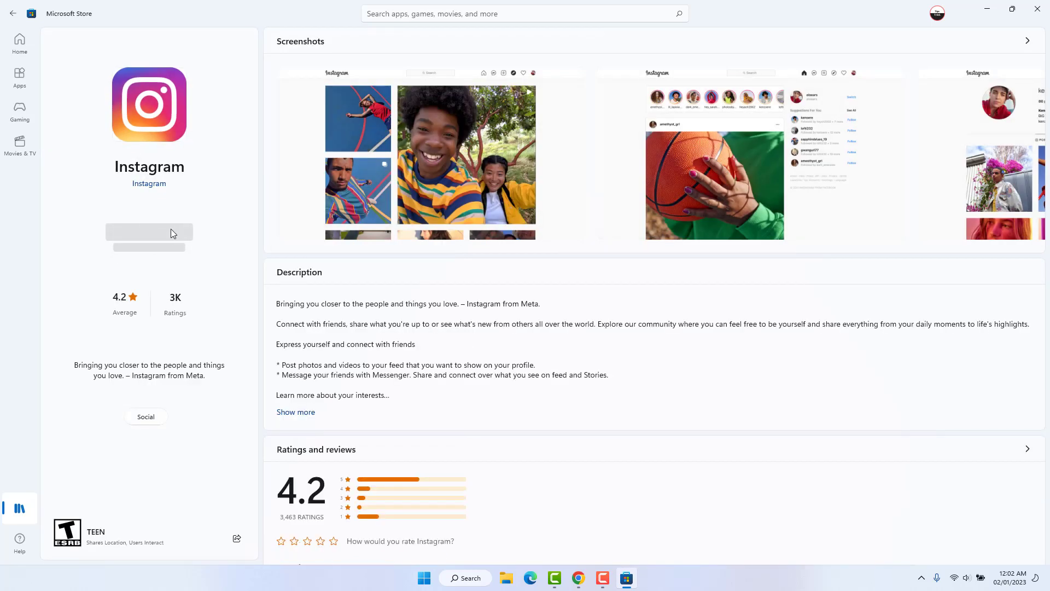
{"action": "mouse_move", "coordinate": [193, 232]}
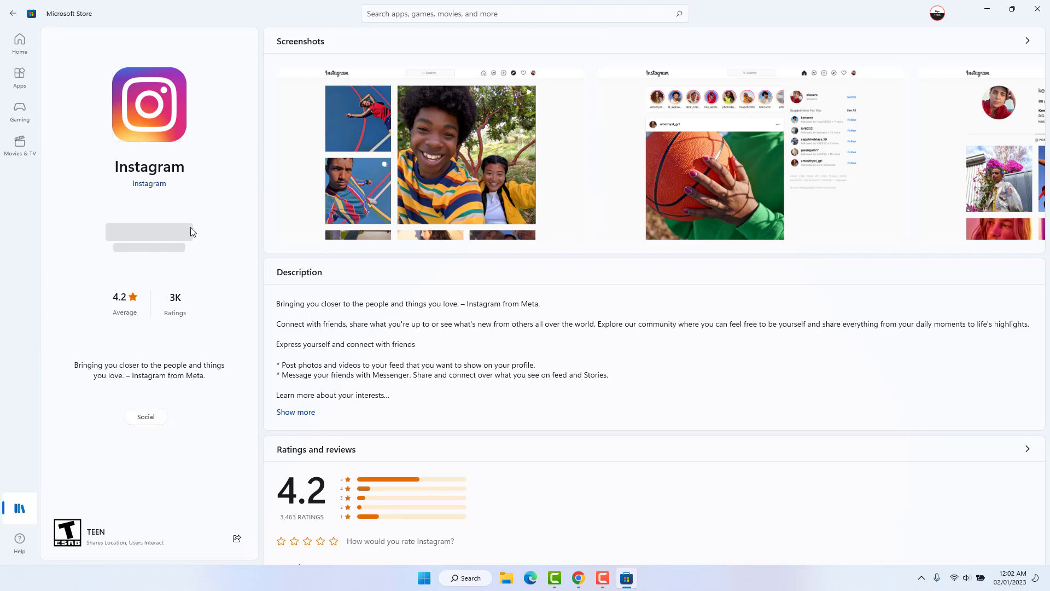
{"action": "mouse_move", "coordinate": [264, 208]}
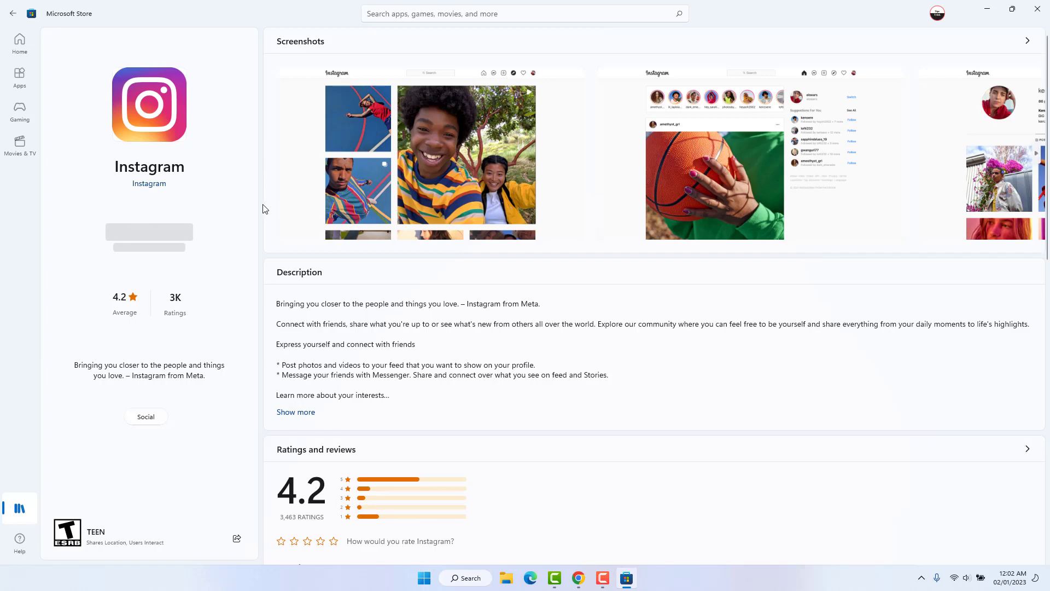
{"action": "mouse_move", "coordinate": [212, 239]}
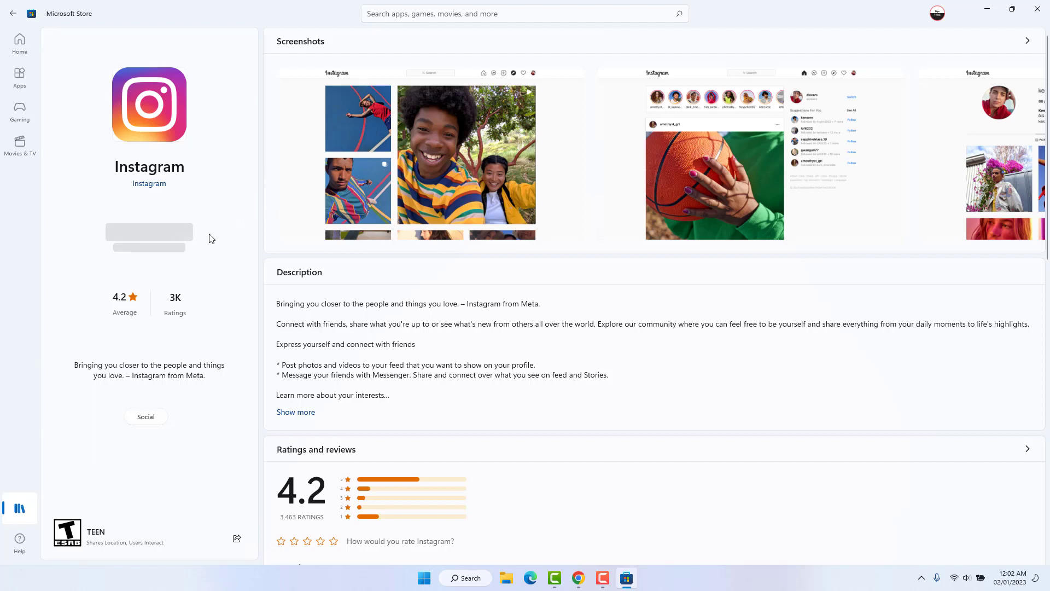
{"action": "mouse_move", "coordinate": [210, 240]}
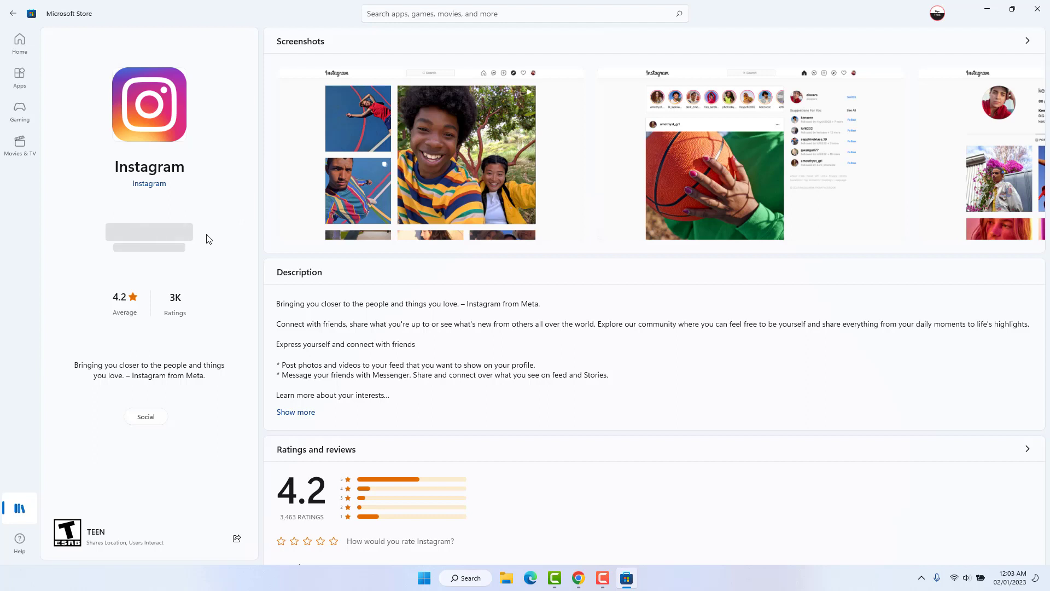
{"action": "mouse_move", "coordinate": [205, 239]}
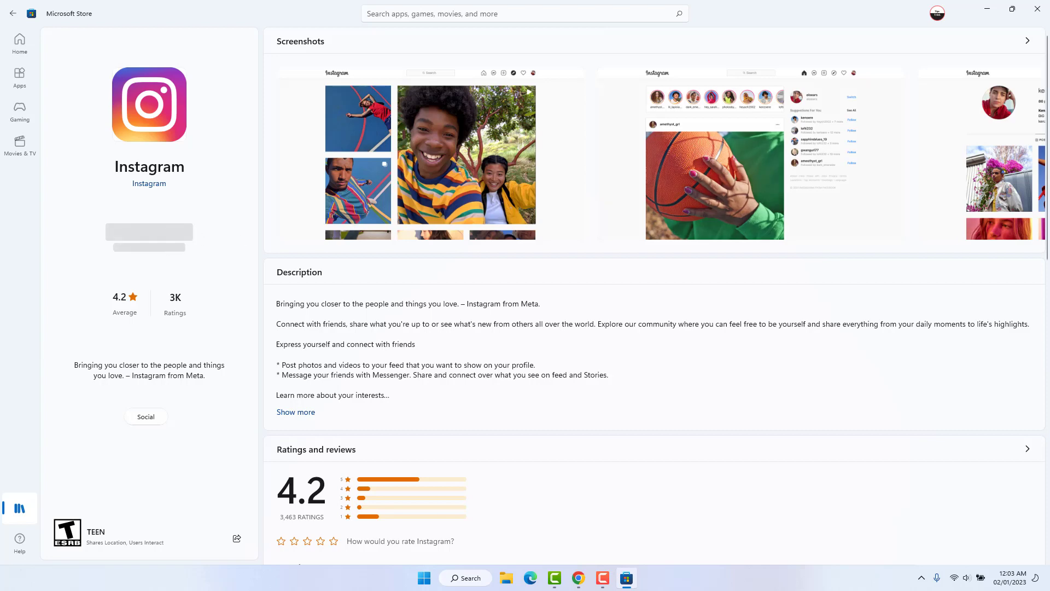
Close Microsoft Store and bring up the Start button's quick link menu
{"action": "left_click", "coordinate": [1037, 9]}
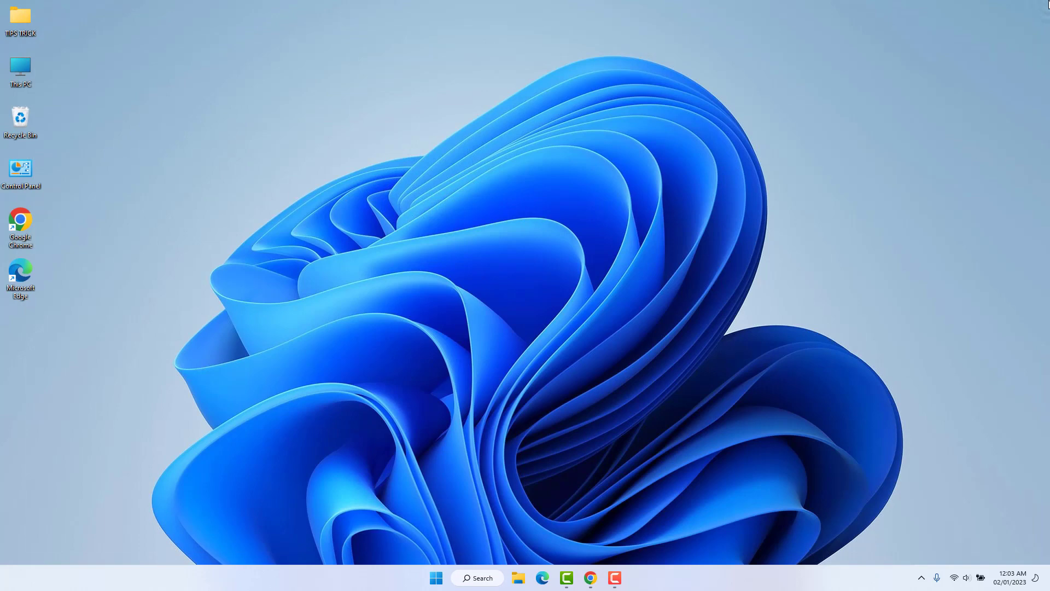
{"action": "mouse_move", "coordinate": [524, 40]}
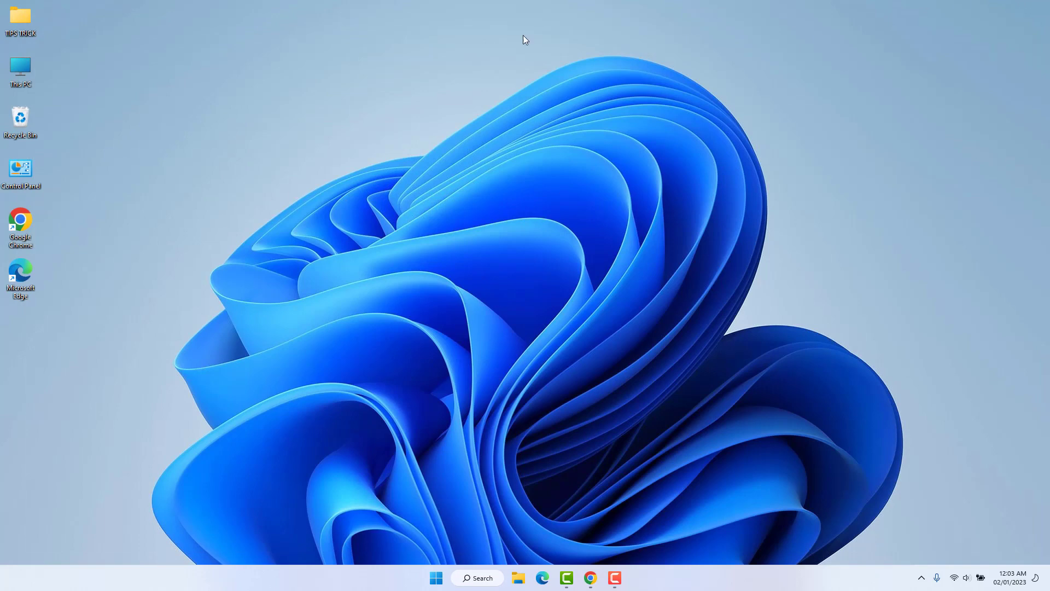
{"action": "right_click", "coordinate": [437, 578]}
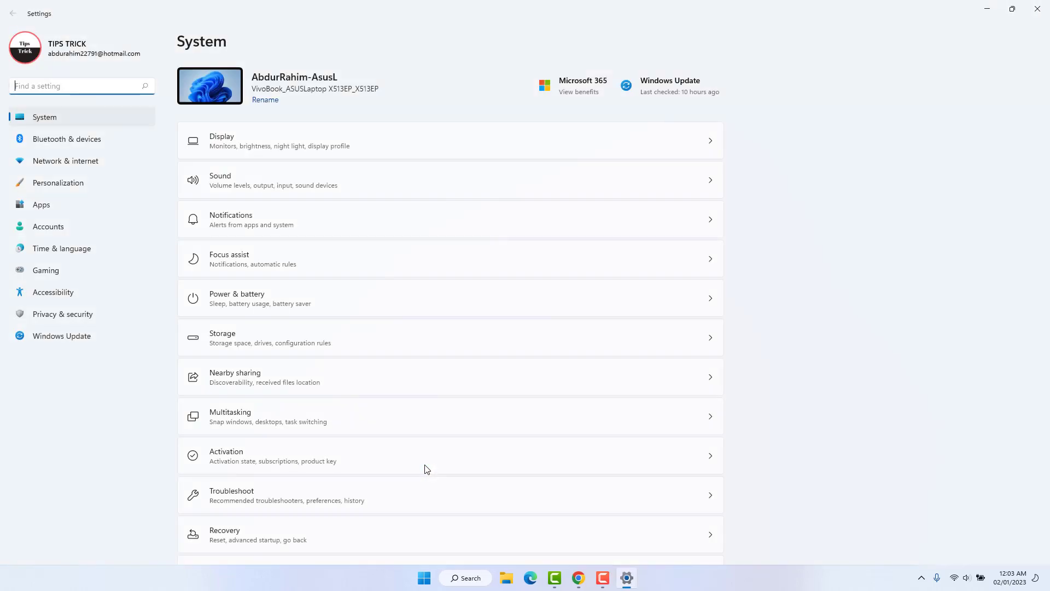
{"action": "mouse_move", "coordinate": [105, 186]}
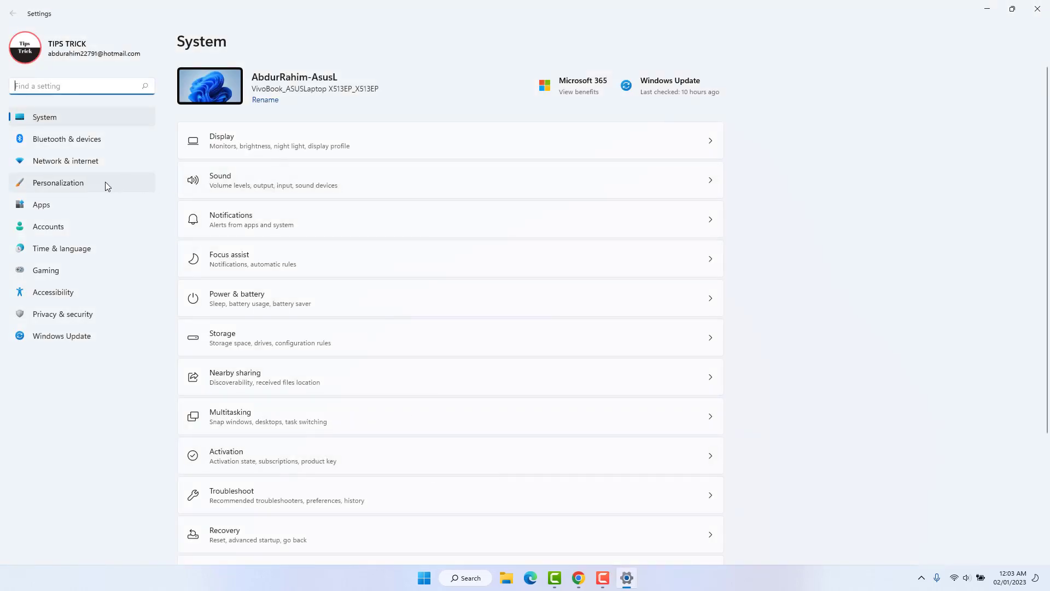
Go to Apps & features and bring up Instagram's three-dot options menu
{"action": "left_click", "coordinate": [41, 205]}
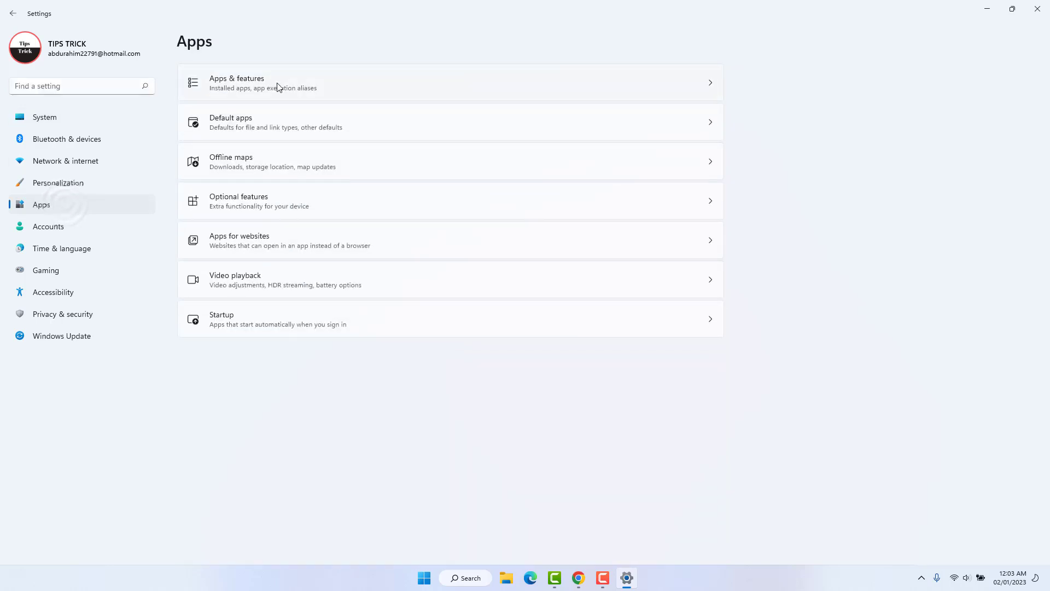
{"action": "mouse_move", "coordinate": [296, 87]}
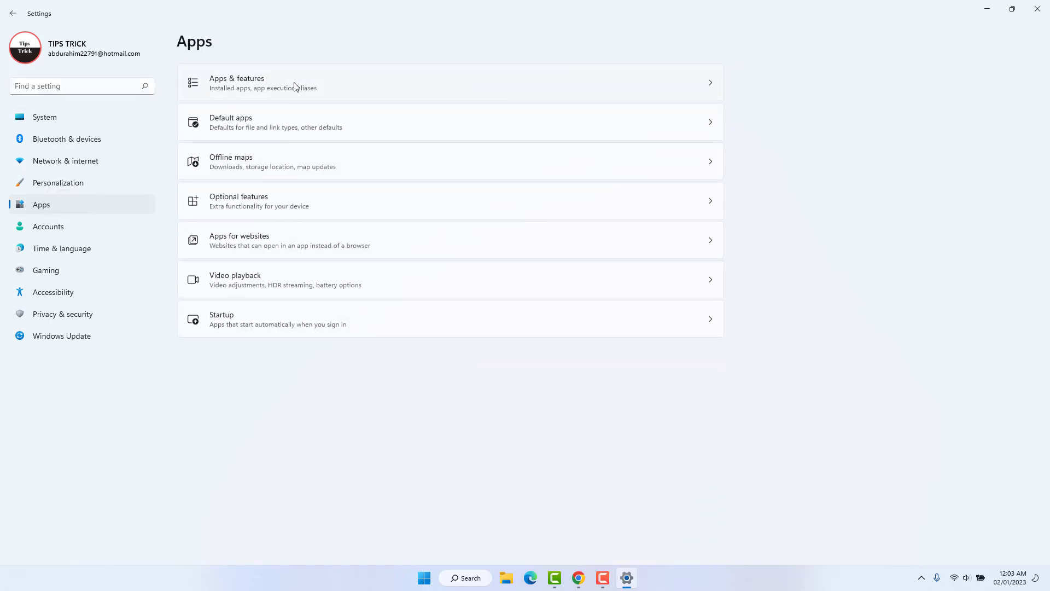
{"action": "left_click", "coordinate": [236, 82]}
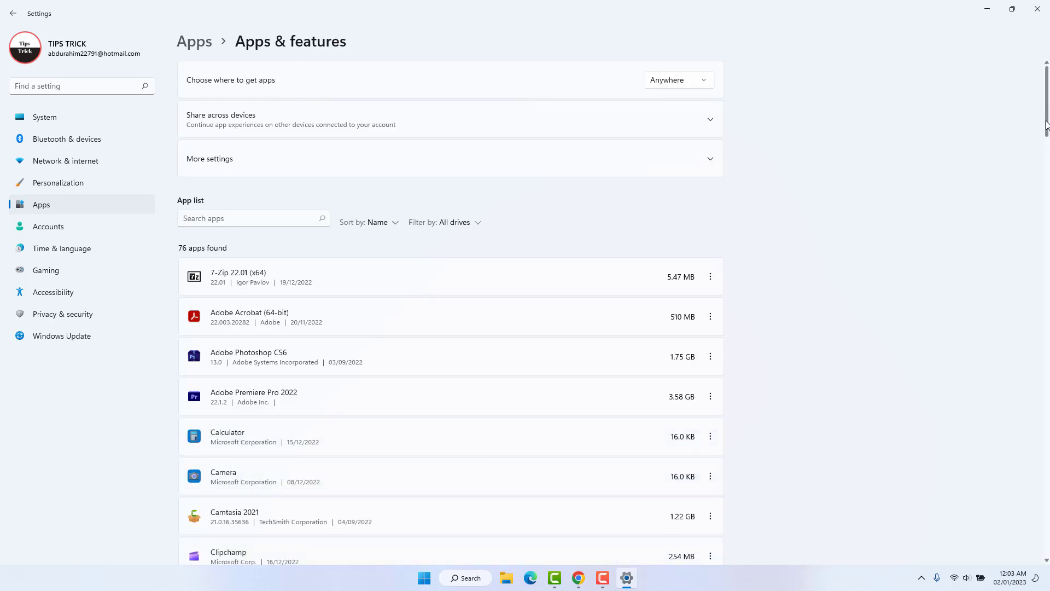
{"action": "scroll", "scroll_direction": "down", "scroll_amount": 3}
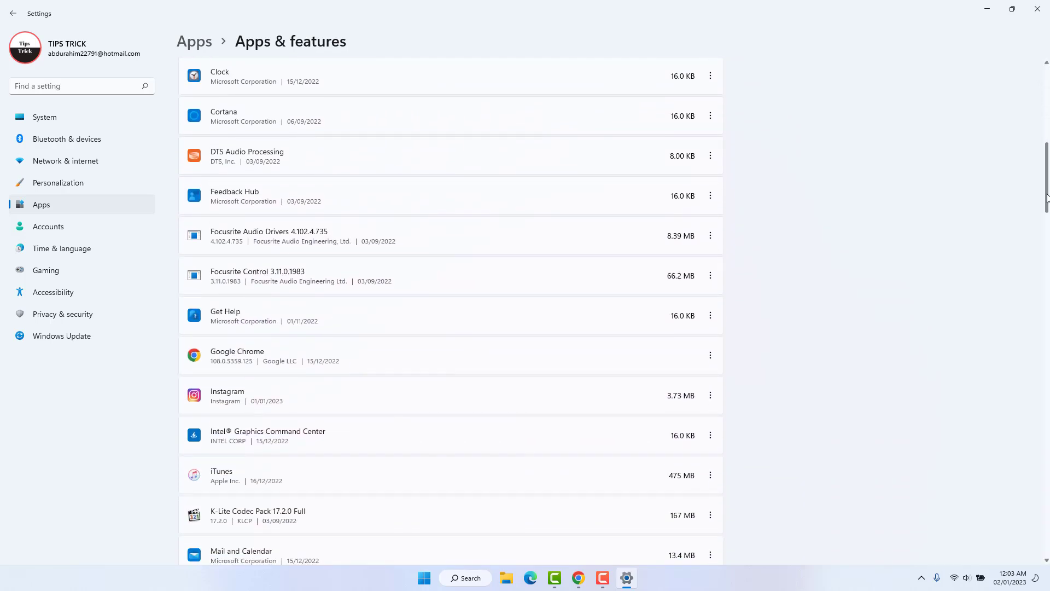
{"action": "scroll", "scroll_direction": "down", "scroll_amount": 3}
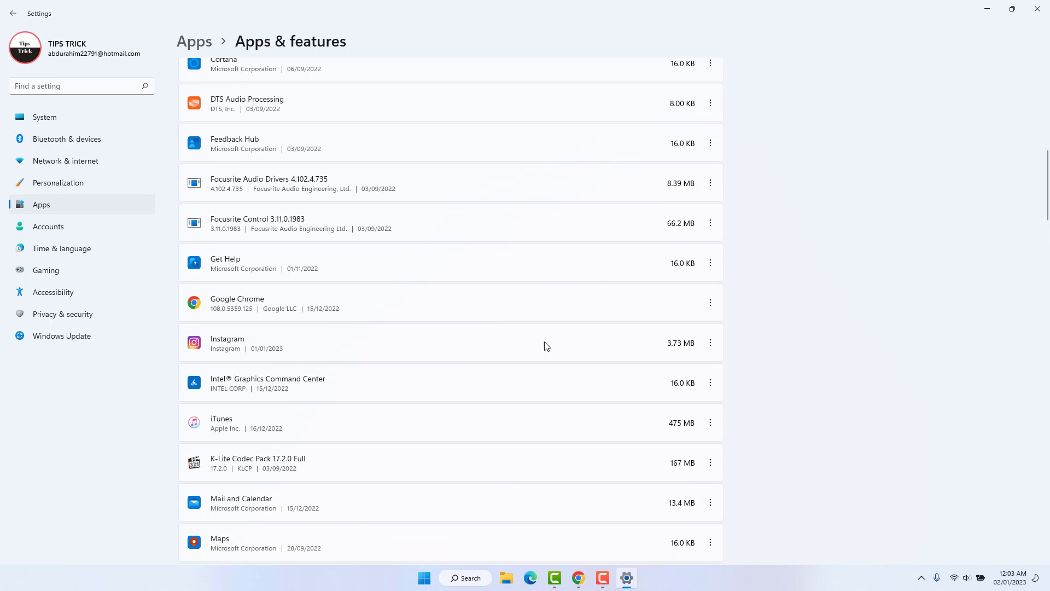
{"action": "mouse_move", "coordinate": [711, 343]}
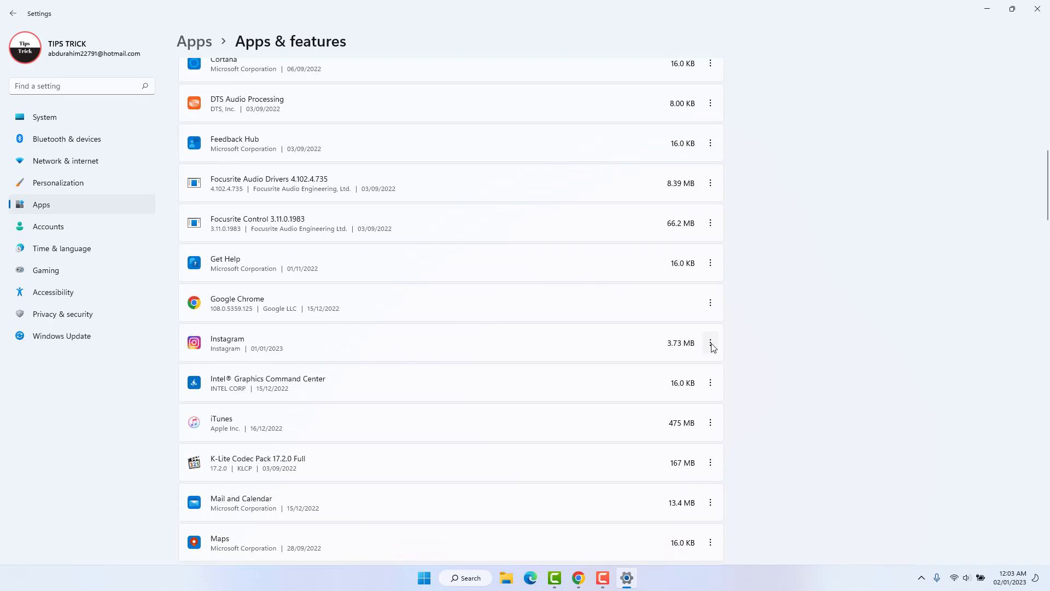
{"action": "left_click", "coordinate": [710, 342]}
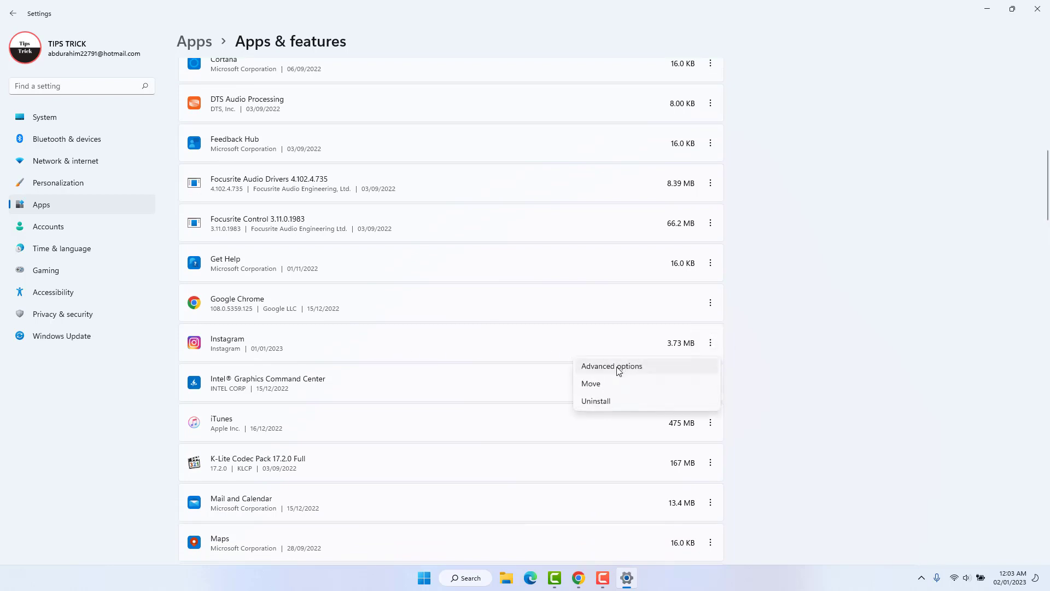
From Instagram's advanced options, run Repair and then Reset on the app
{"action": "left_click", "coordinate": [610, 366]}
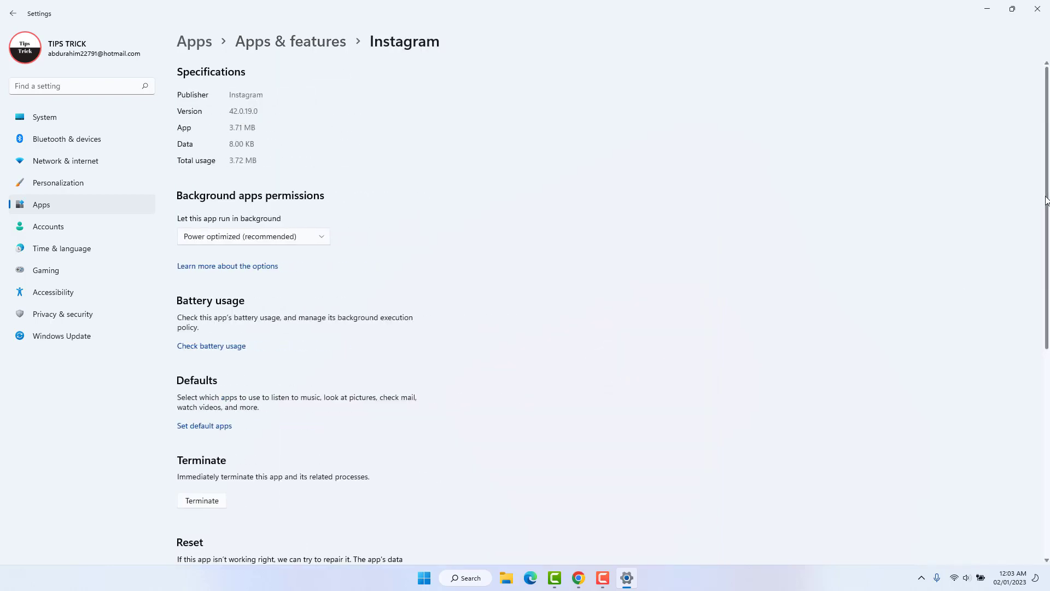
{"action": "scroll", "scroll_direction": "down", "scroll_amount": 3}
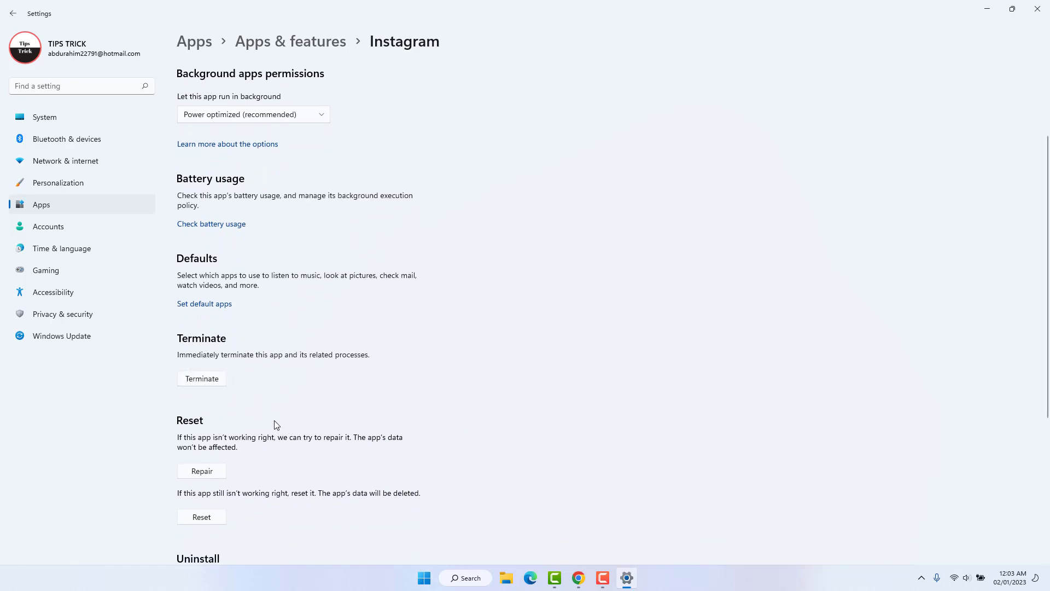
{"action": "left_click", "coordinate": [202, 471]}
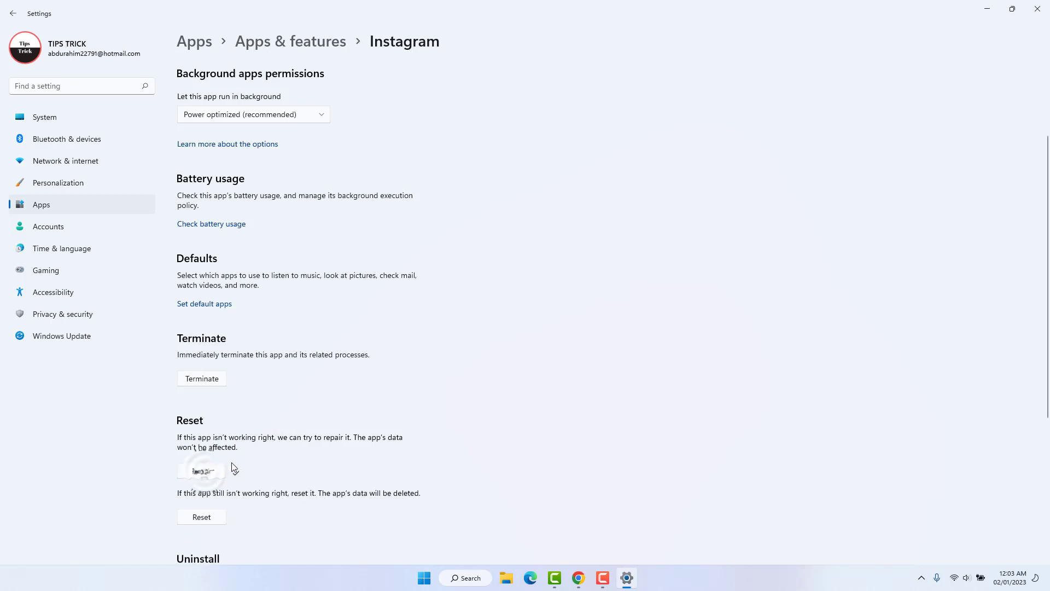
{"action": "left_click", "coordinate": [202, 516]}
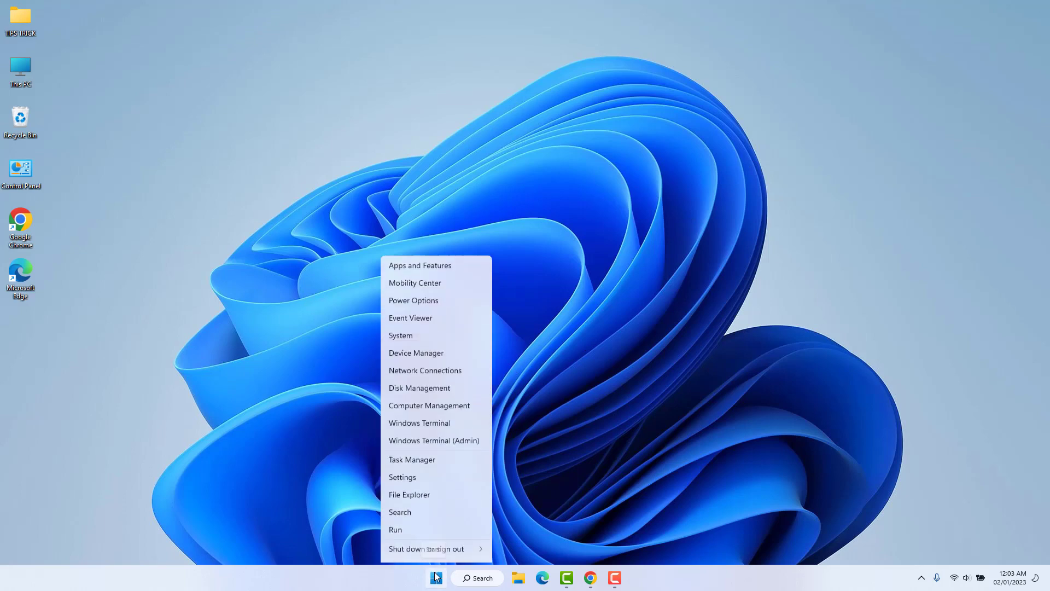
From Settings' Other troubleshooters list, run the Windows Store Apps troubleshooter
{"action": "left_click", "coordinate": [402, 477]}
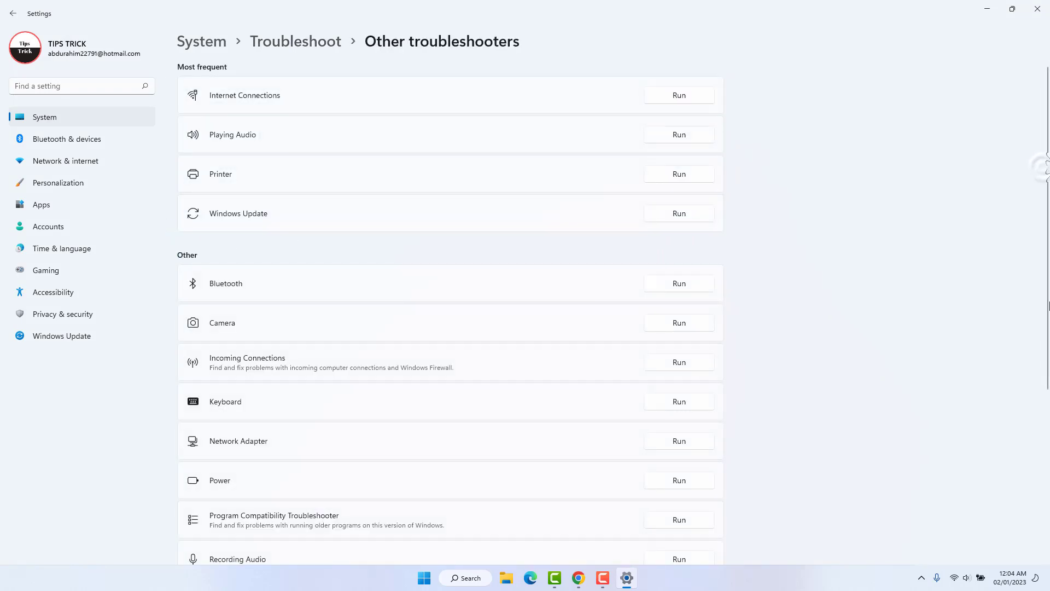
{"action": "scroll", "scroll_direction": "down", "scroll_amount": 3}
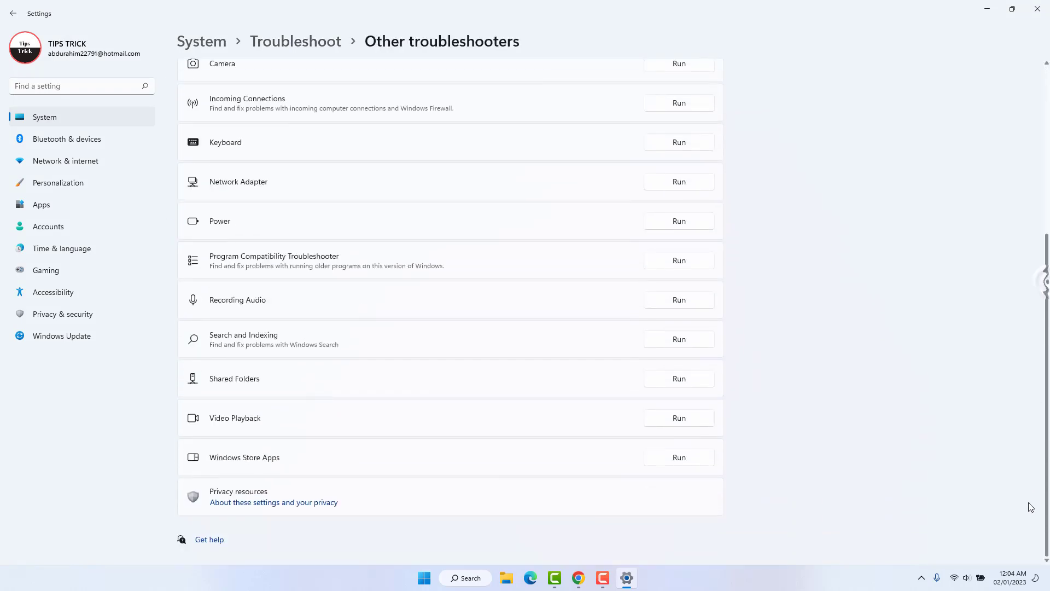
{"action": "mouse_move", "coordinate": [464, 471]}
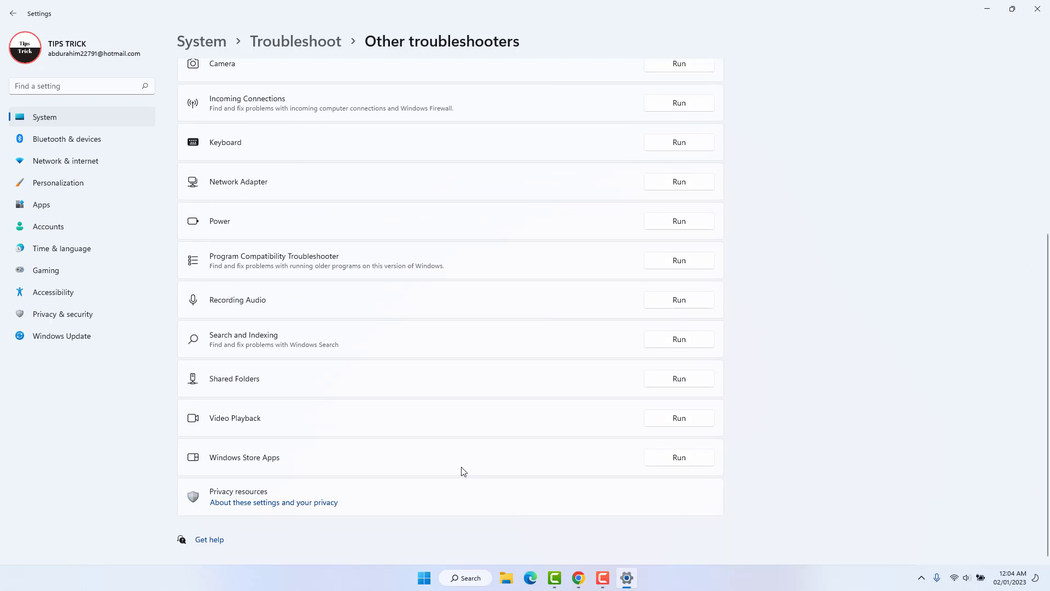
{"action": "left_click", "coordinate": [678, 457]}
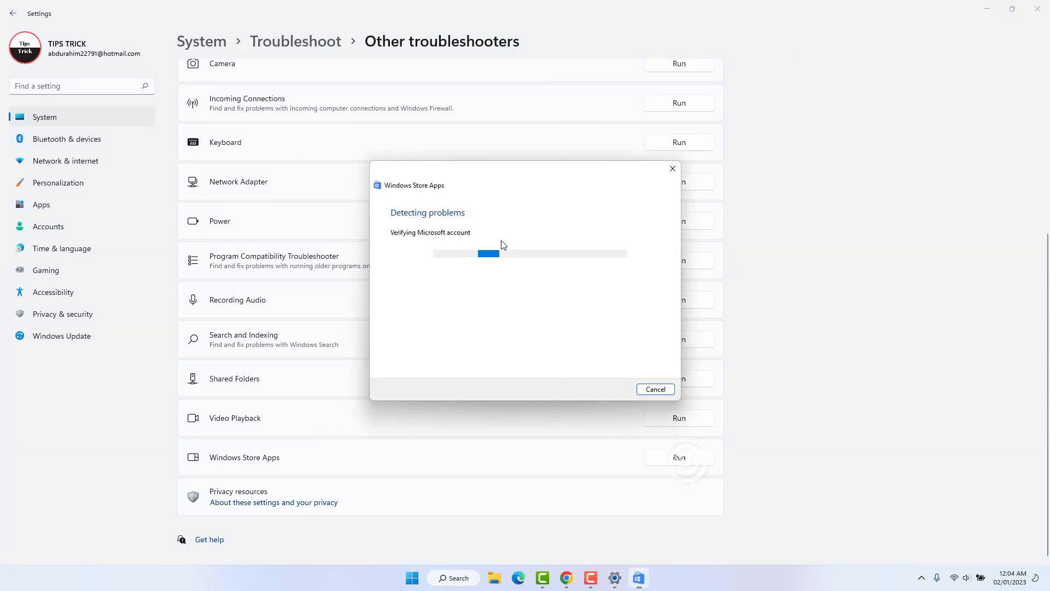
{"action": "left_click", "coordinate": [654, 390]}
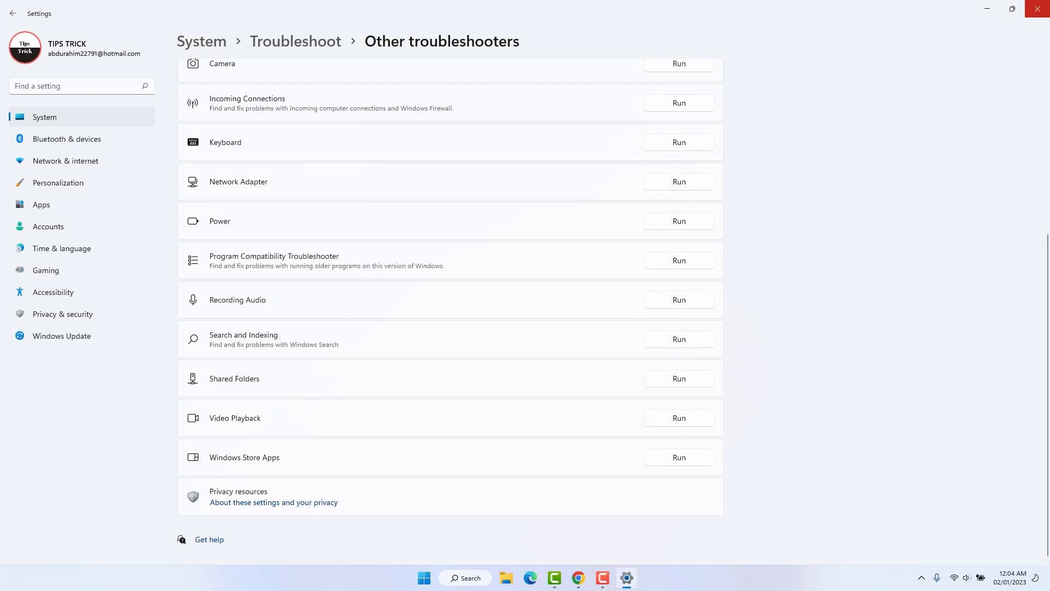
{"action": "mouse_move", "coordinate": [1037, 8]}
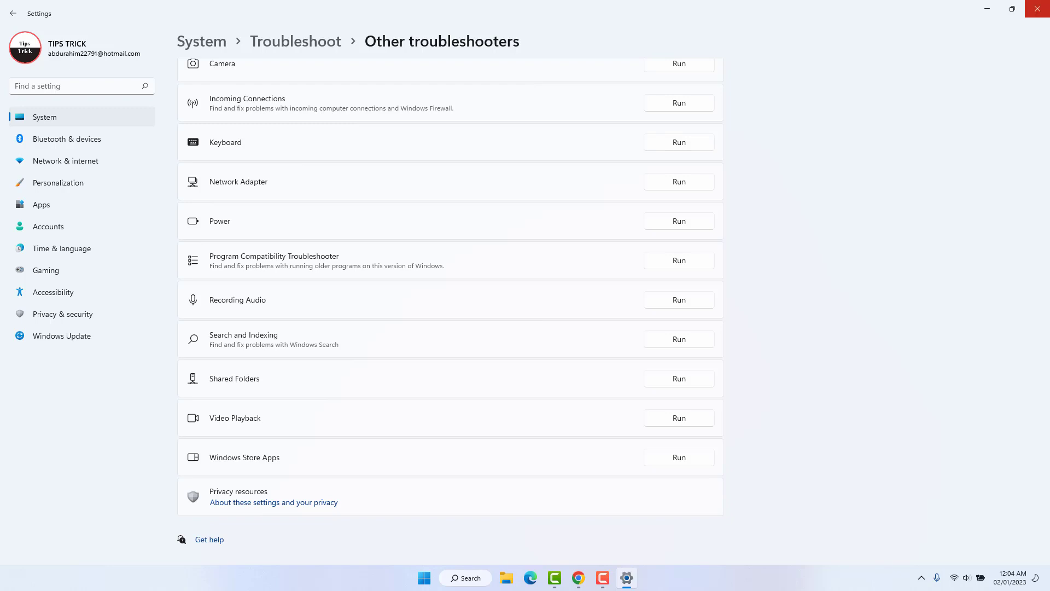
{"action": "mouse_move", "coordinate": [950, 5]}
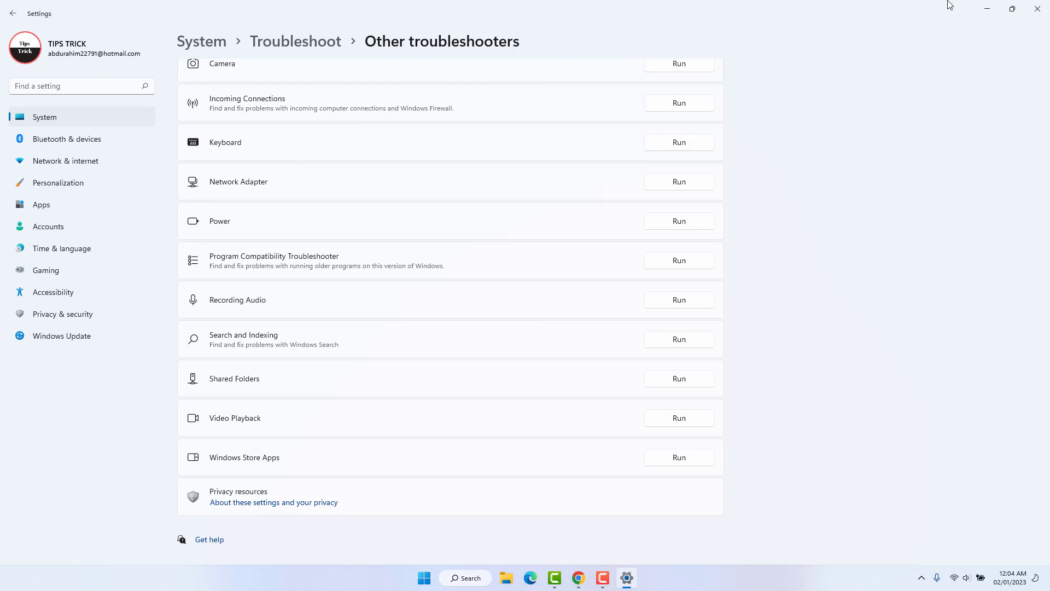
{"action": "mouse_move", "coordinate": [735, 566]}
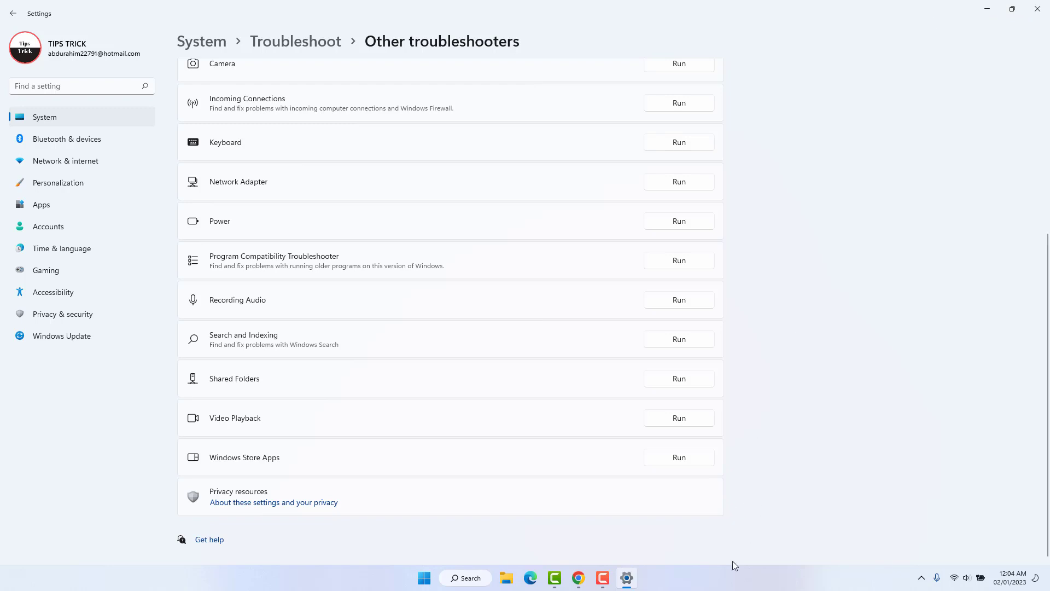
{"action": "mouse_move", "coordinate": [737, 560]}
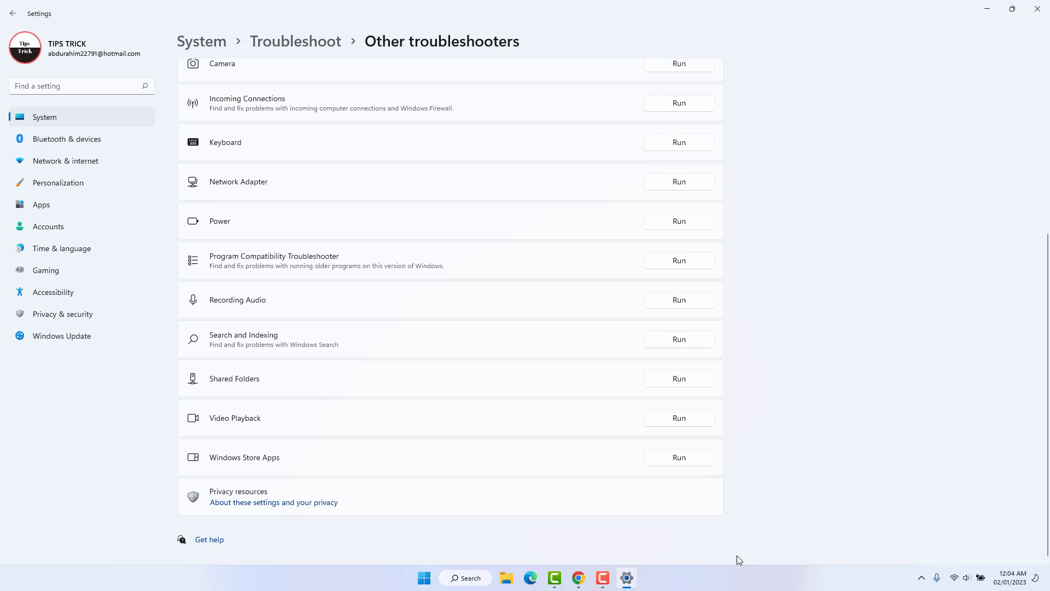